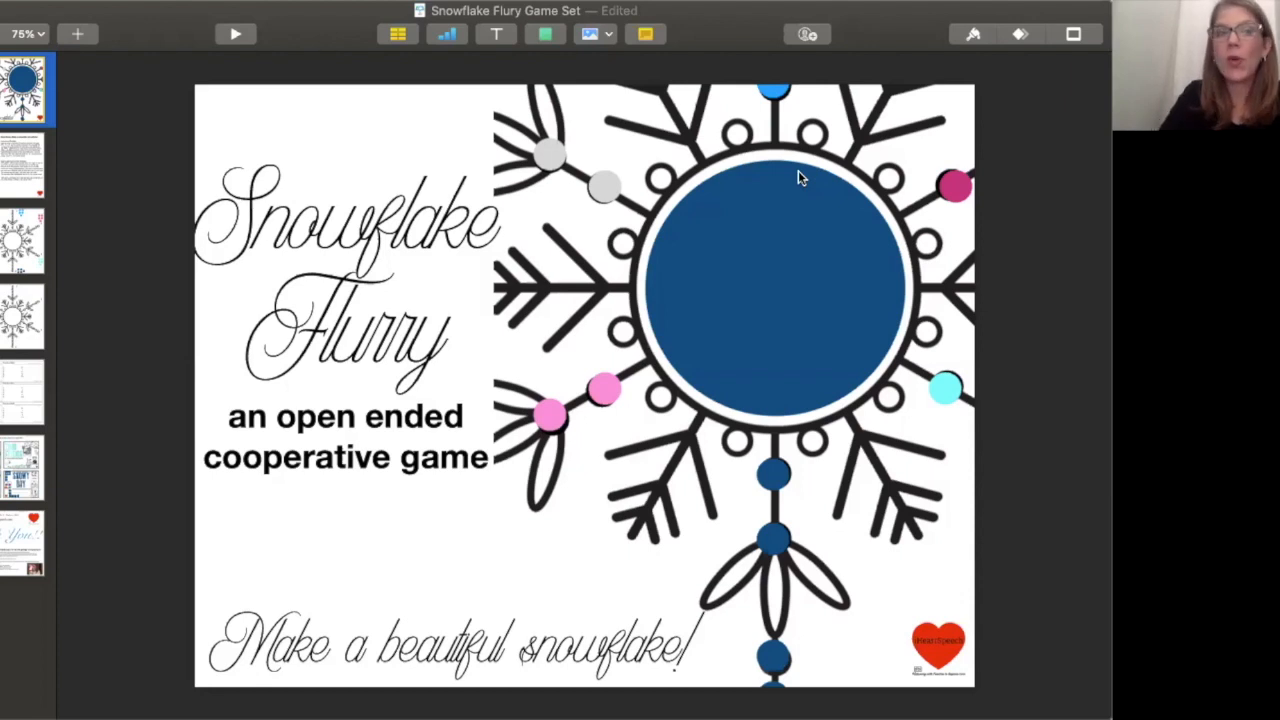
mouse_move(15, 230)
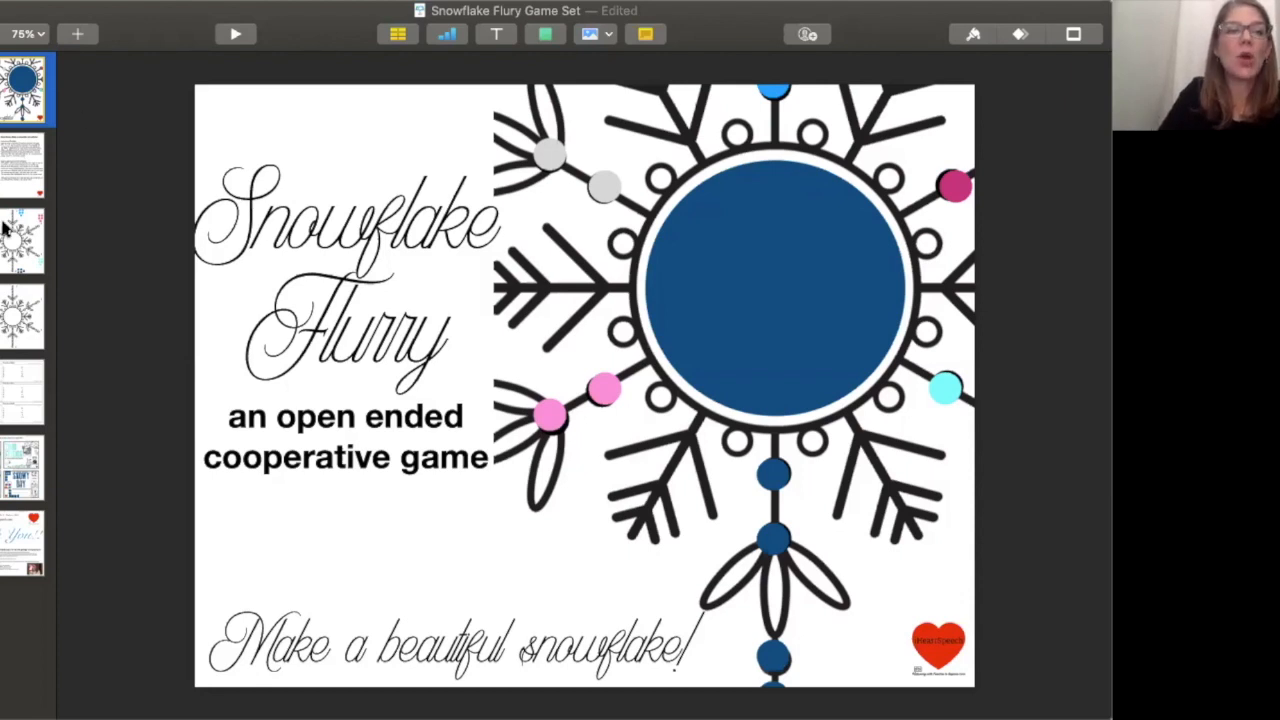
Step: Switch to the Snowflake Flurry game board slide from the navigator
click(28, 240)
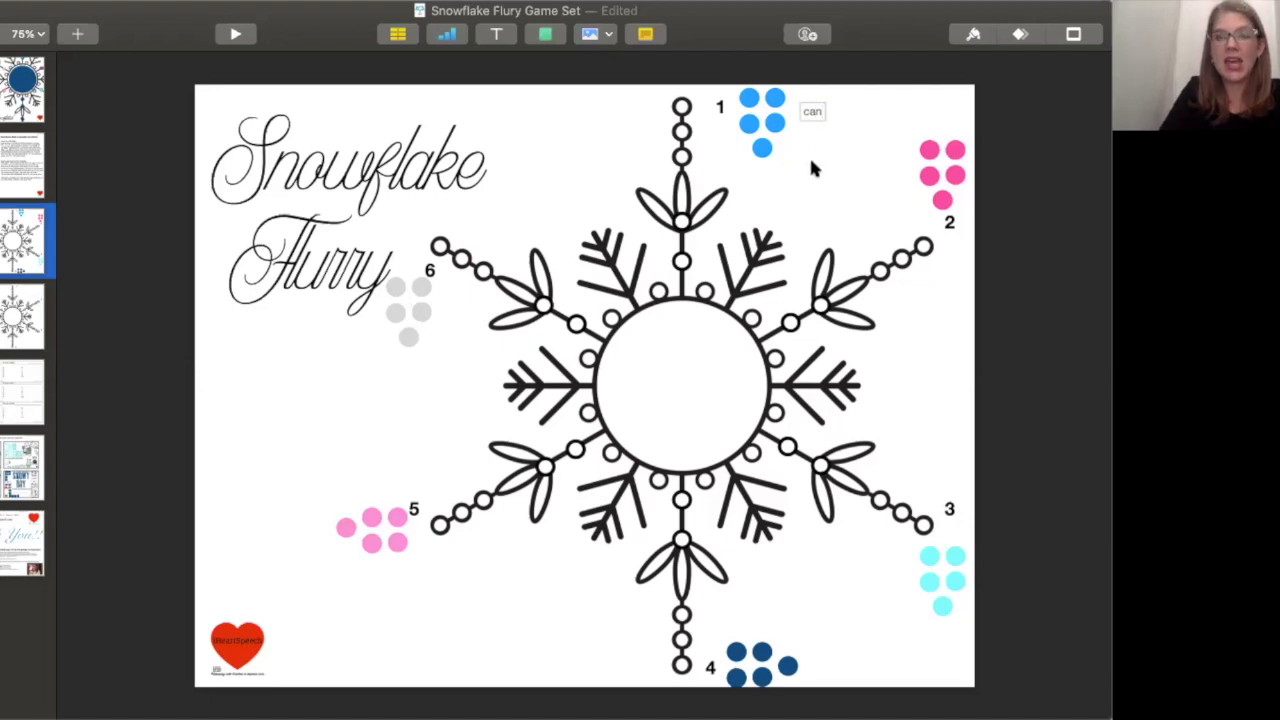
Step: Start the word label cow beside dot group 2
click(811, 111)
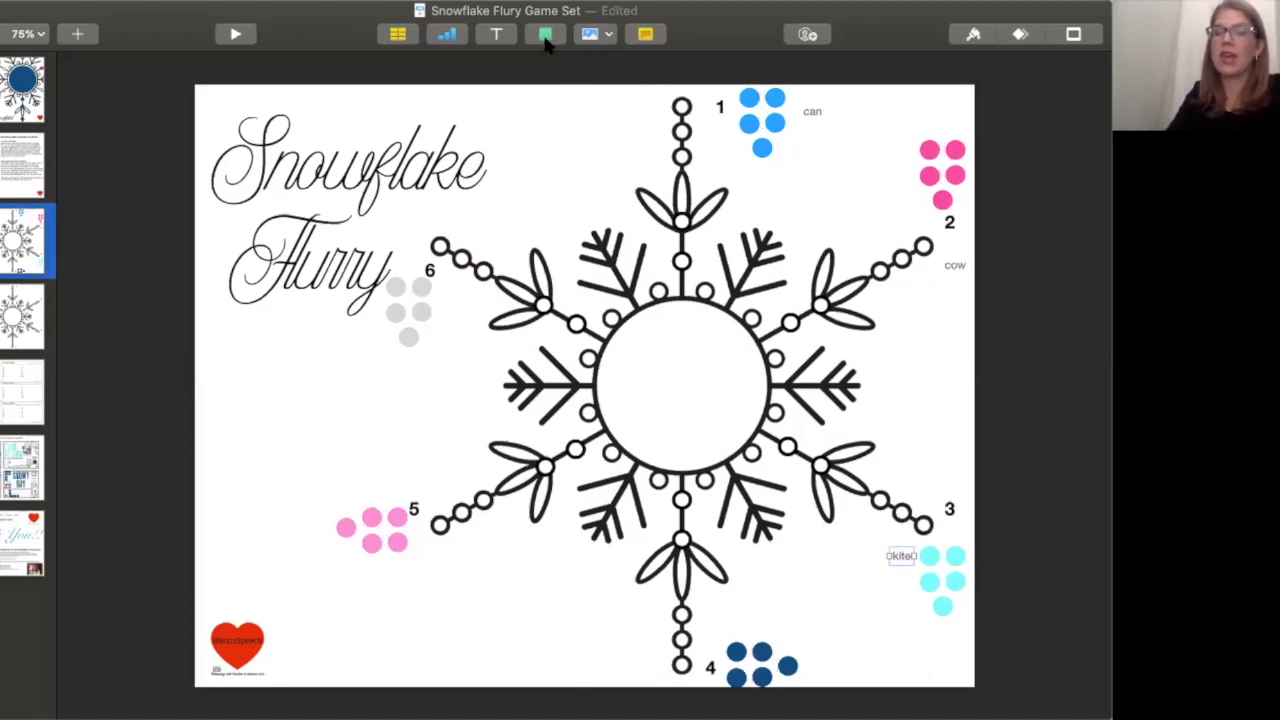
Step: Insert a cow silhouette from the shape library beside the cow label and move the kite toward its label
click(544, 34)
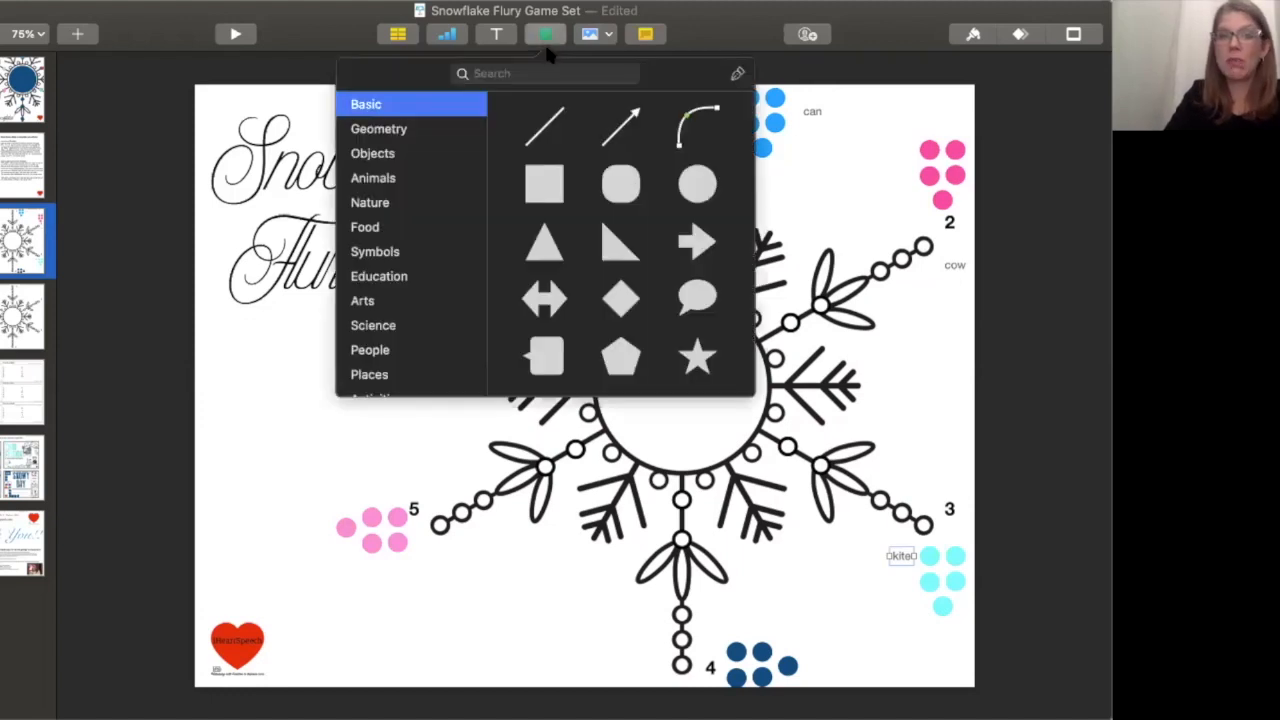
text(cow)
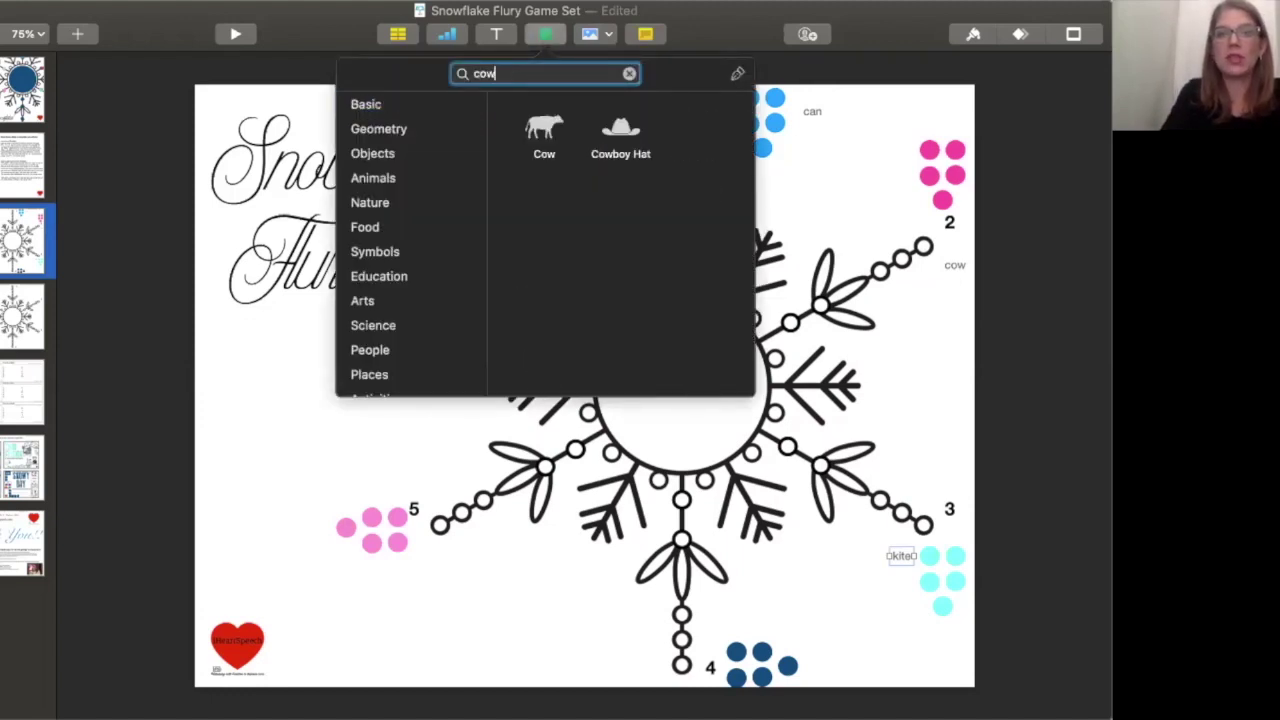
click(543, 127)
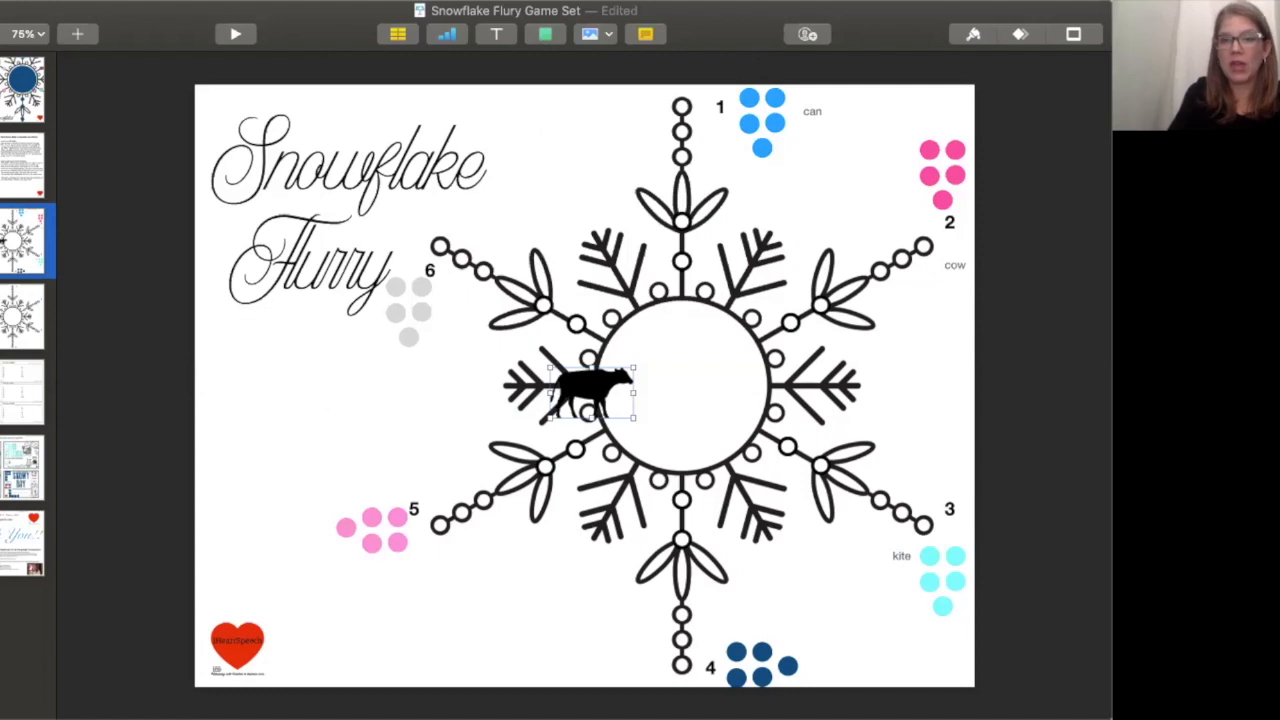
drag(590, 385, 925, 315)
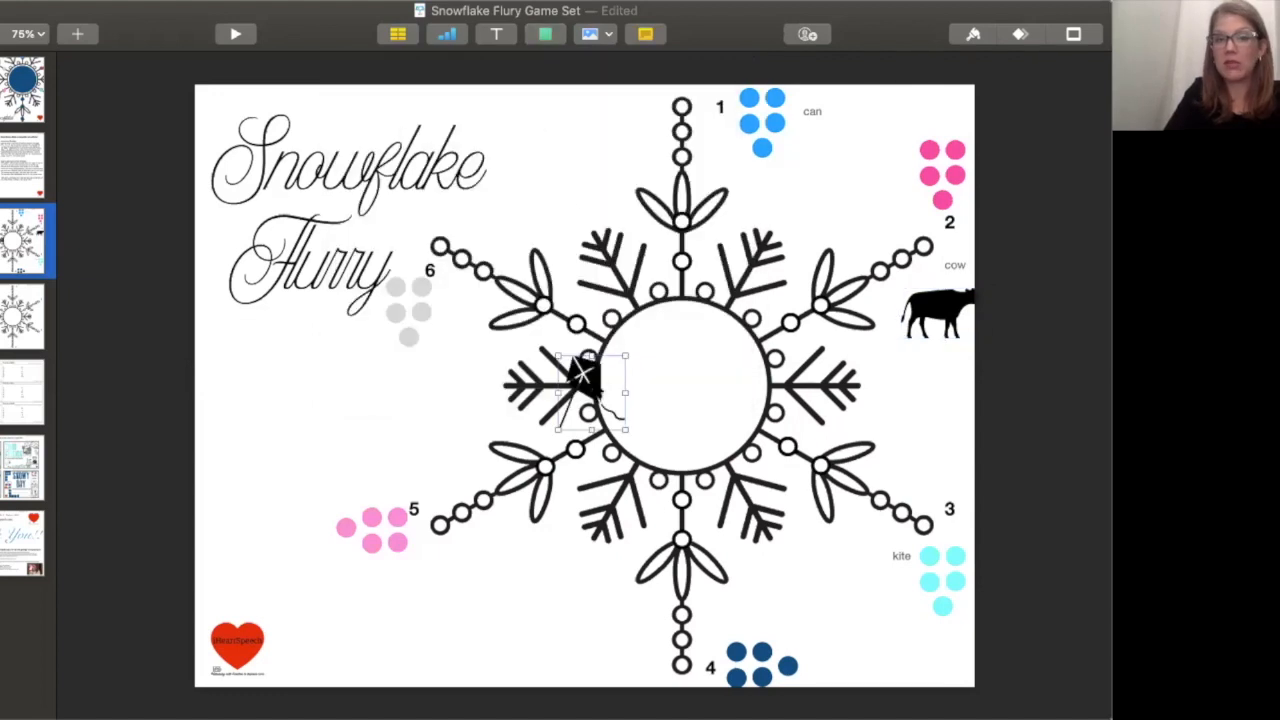
drag(588, 388, 900, 588)
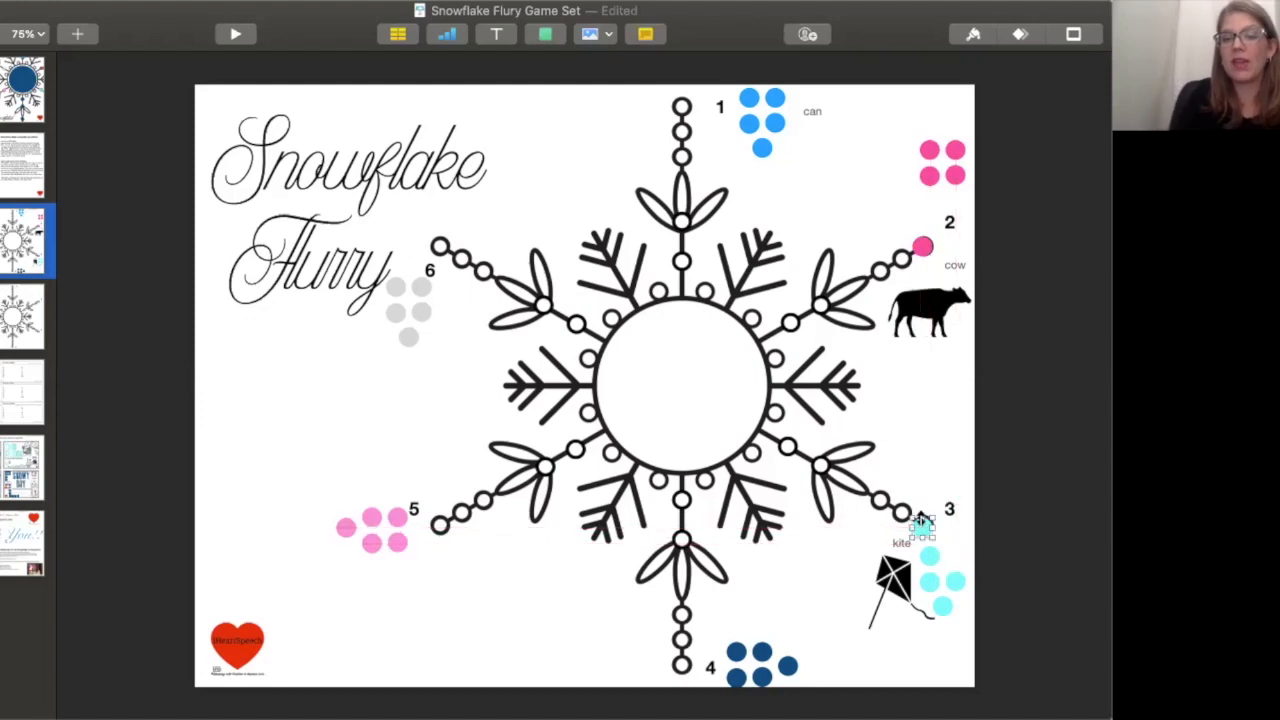
mouse_move(932, 567)
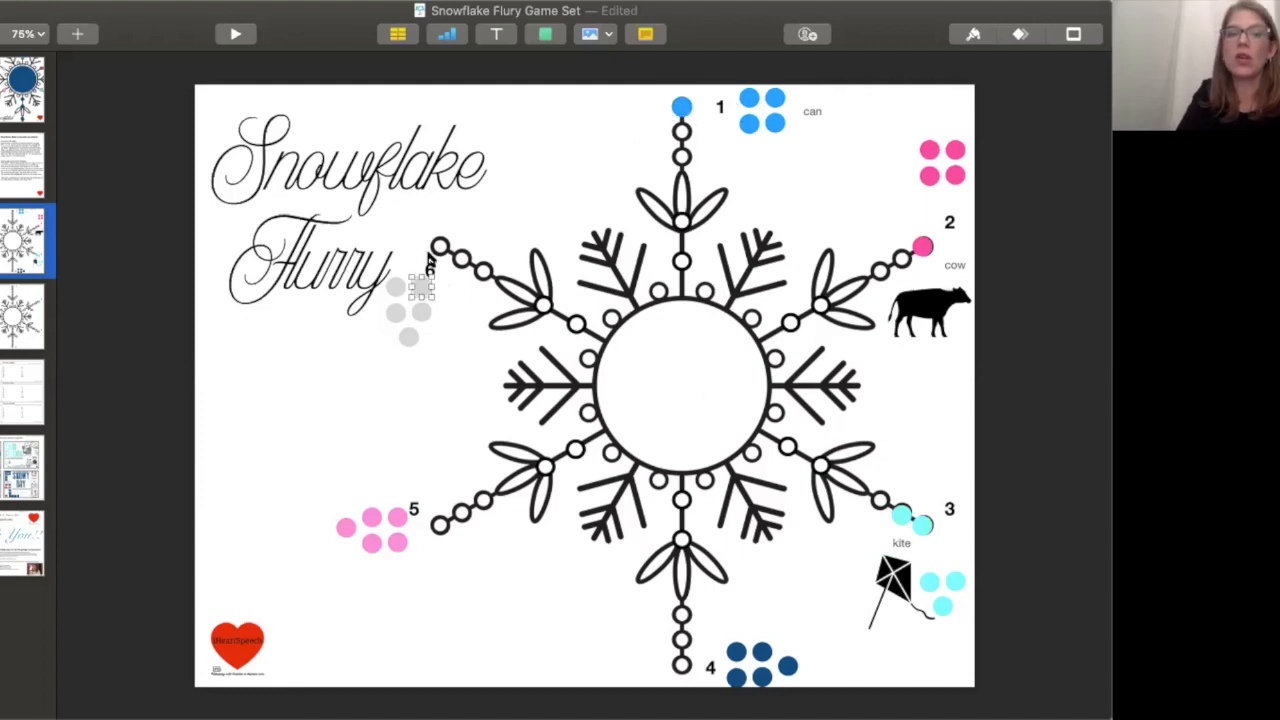
Step: Place a gray dot on arm 6, a blue dot on arm 1, and two pink dots climbing arm 5
drag(430, 245, 443, 525)
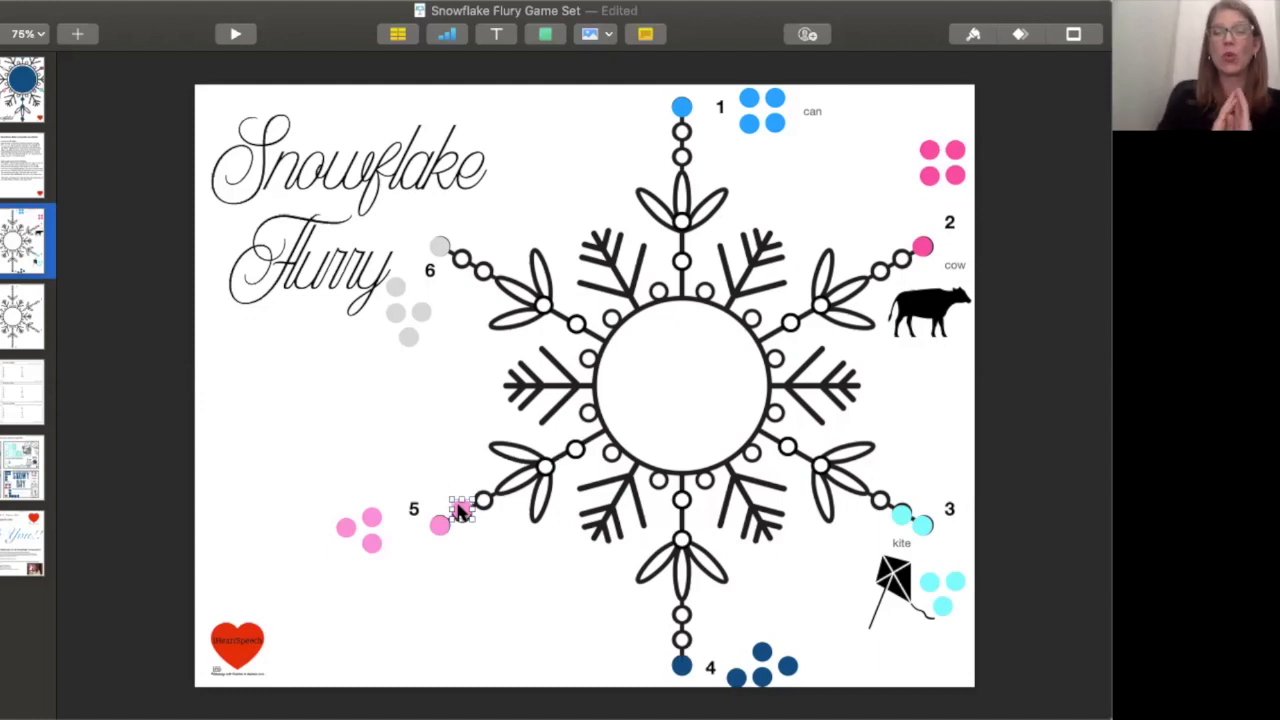
mouse_move(512, 512)
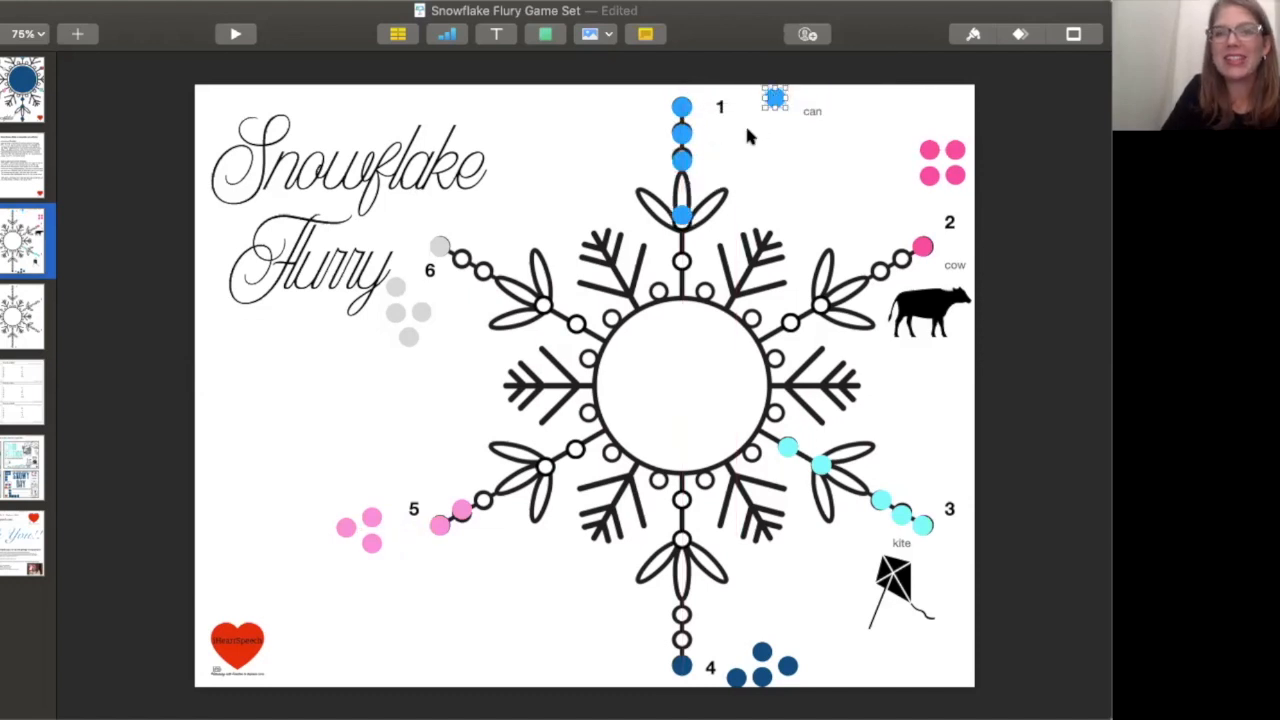
drag(775, 95, 682, 263)
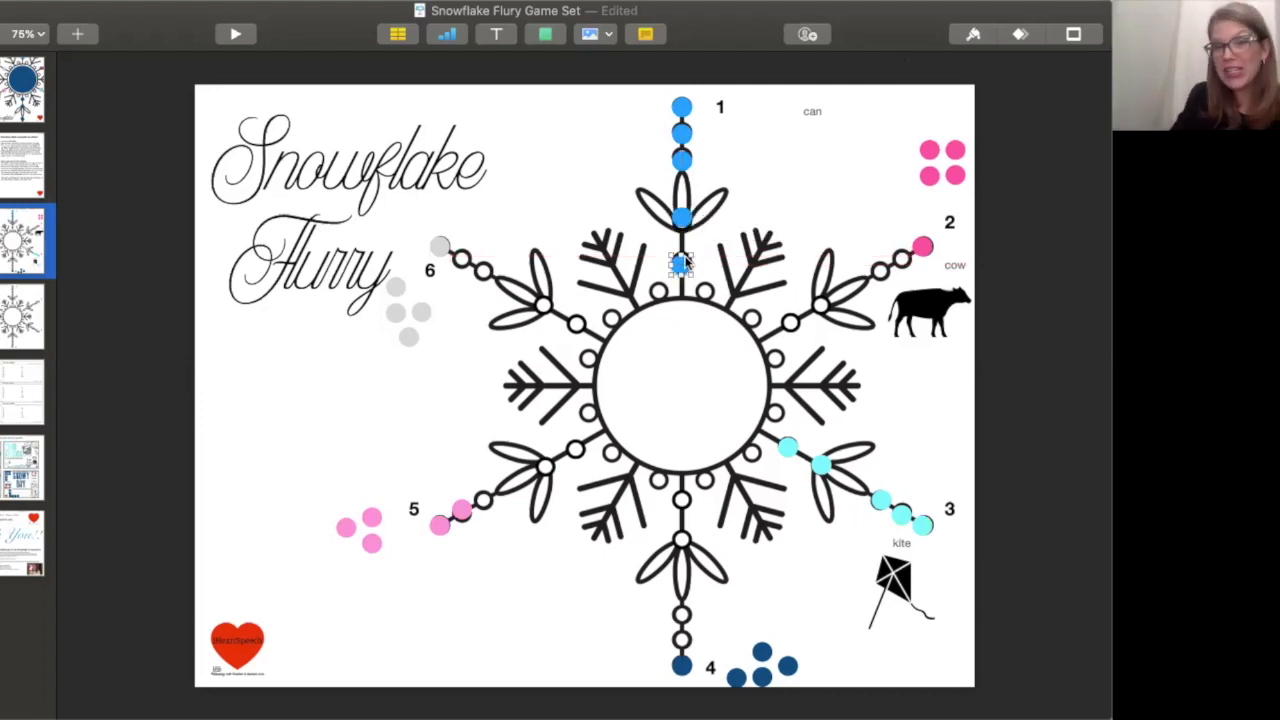
click(371, 517)
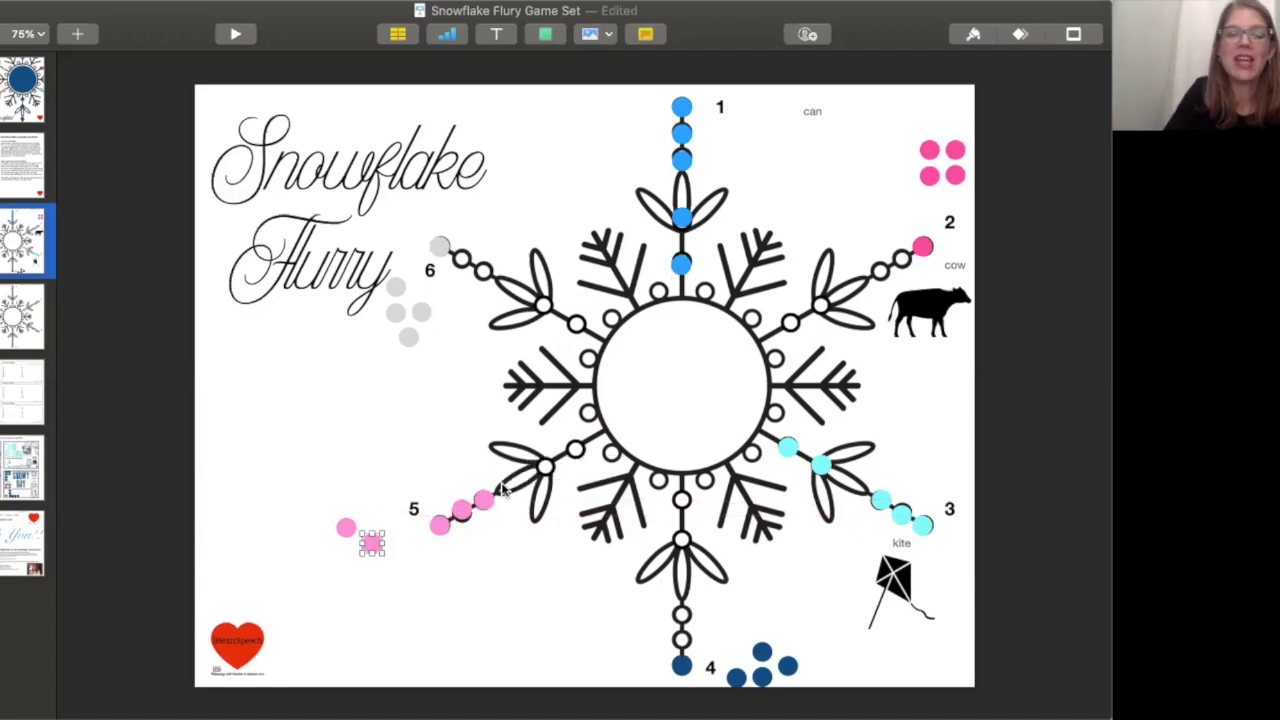
drag(372, 543, 547, 465)
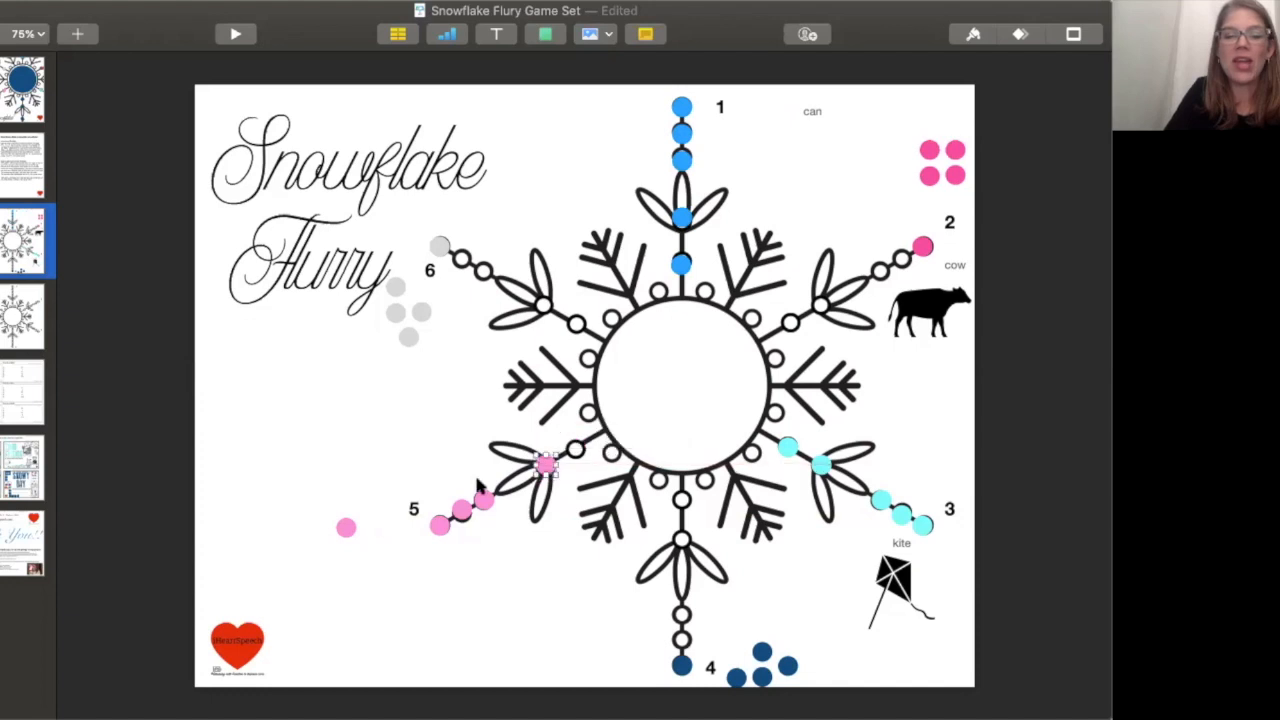
drag(548, 463, 578, 448)
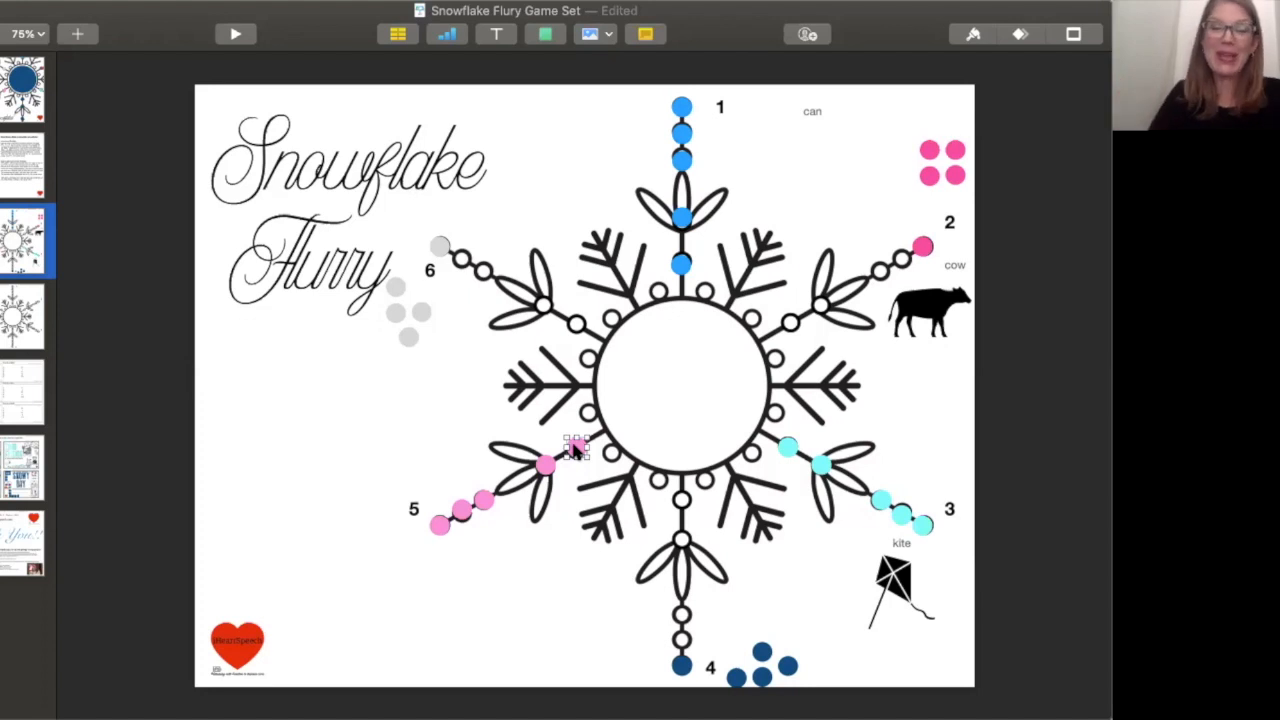
mouse_move(558, 431)
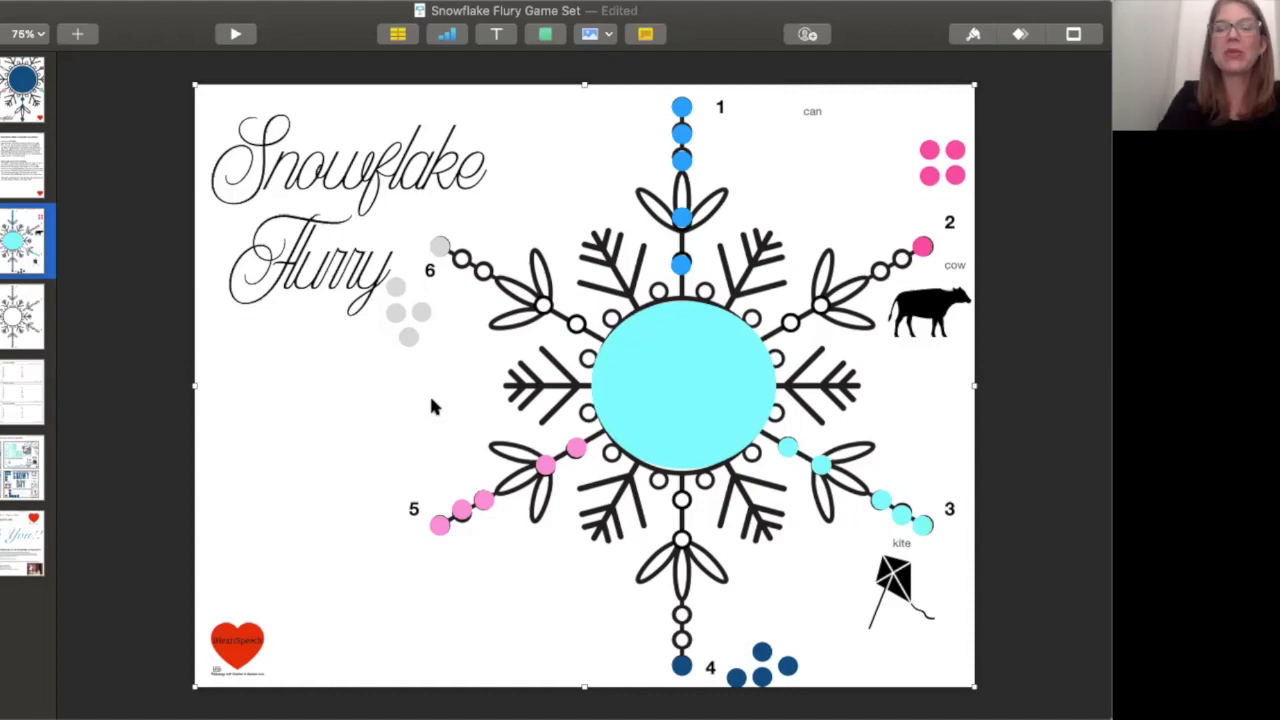
mouse_move(398, 583)
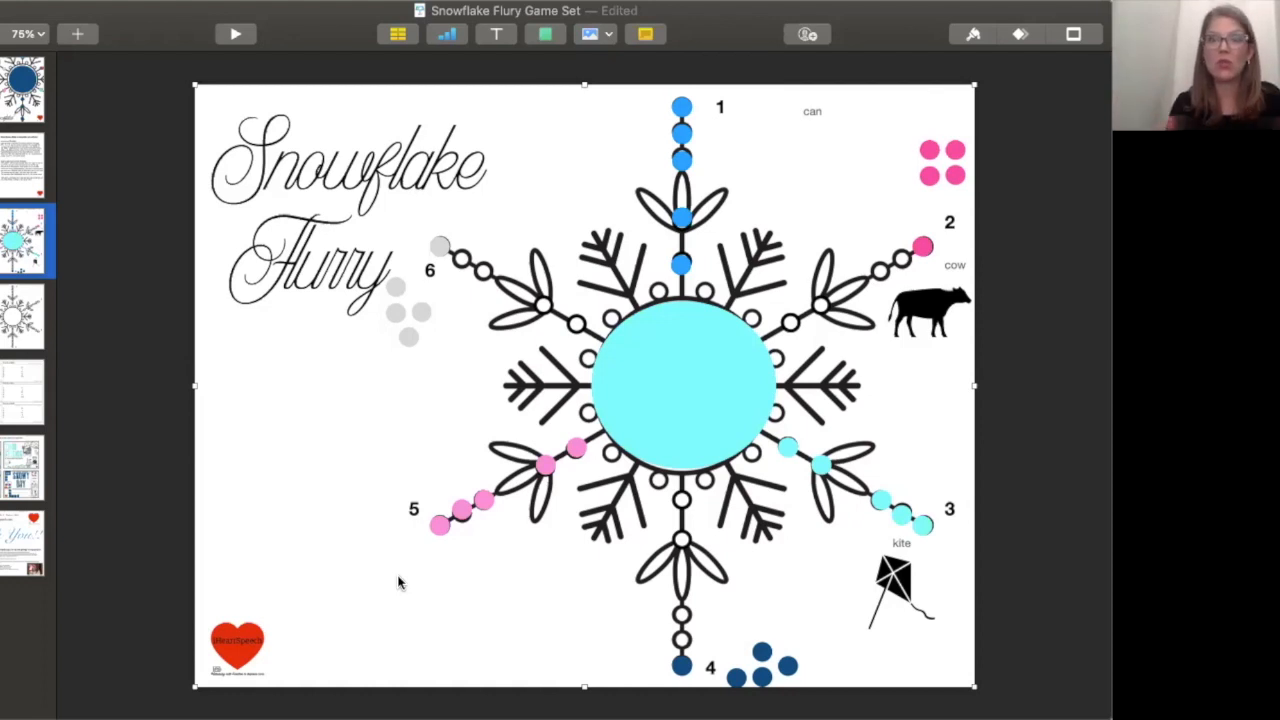
Step: Select a dot near group 2 to add a pink dot on arm 2
click(925, 175)
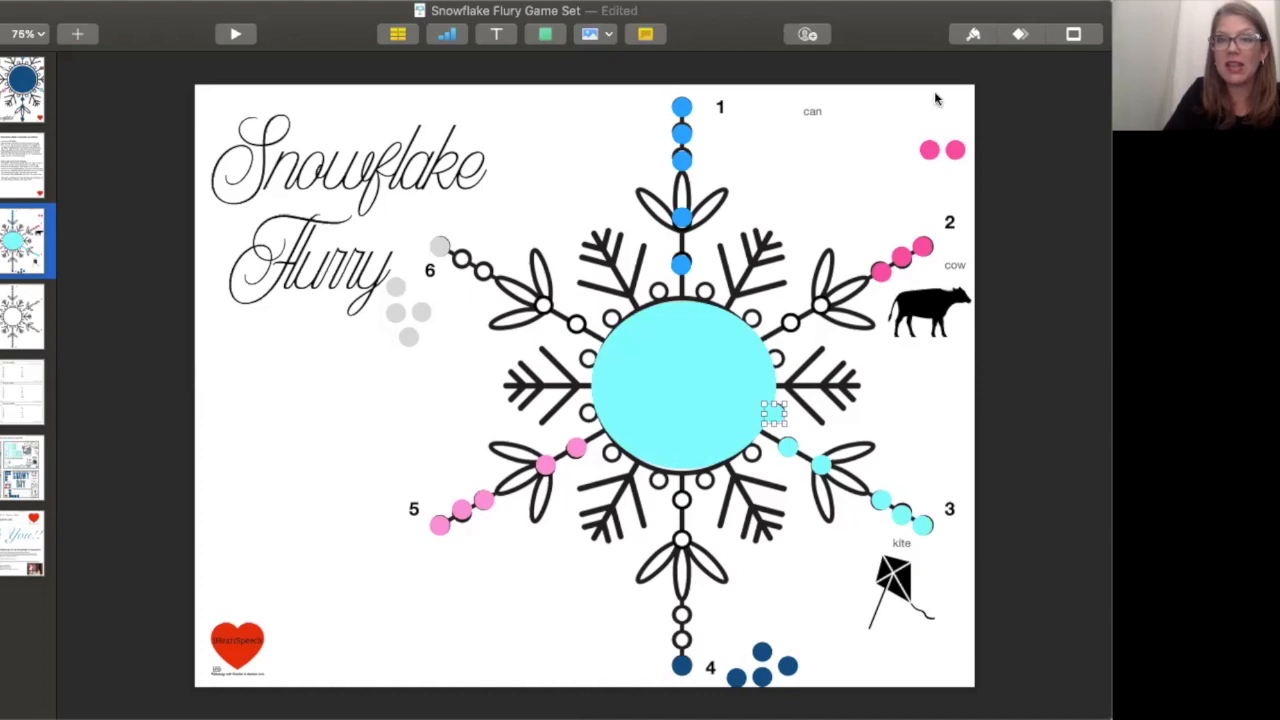
mouse_move(932, 153)
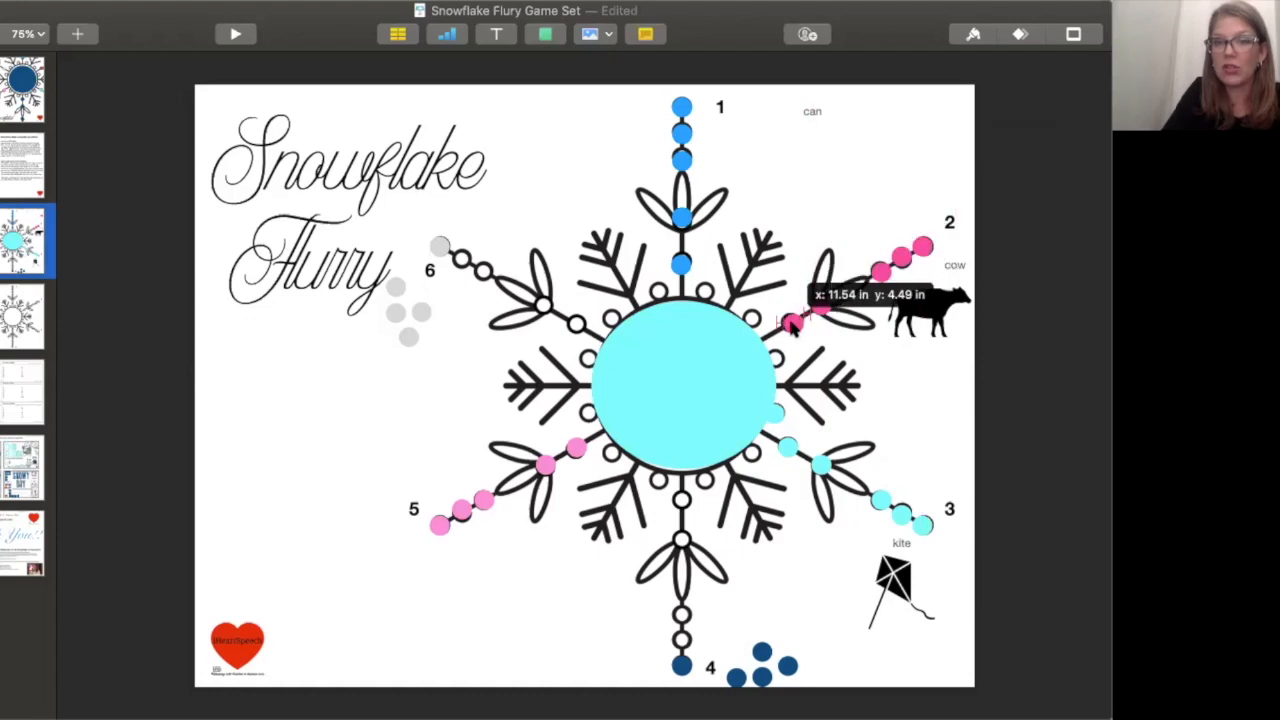
Step: Clear the cyan centre fill and bring arm 2's pink dot to its inner end so pink wins the centre
click(685, 390)
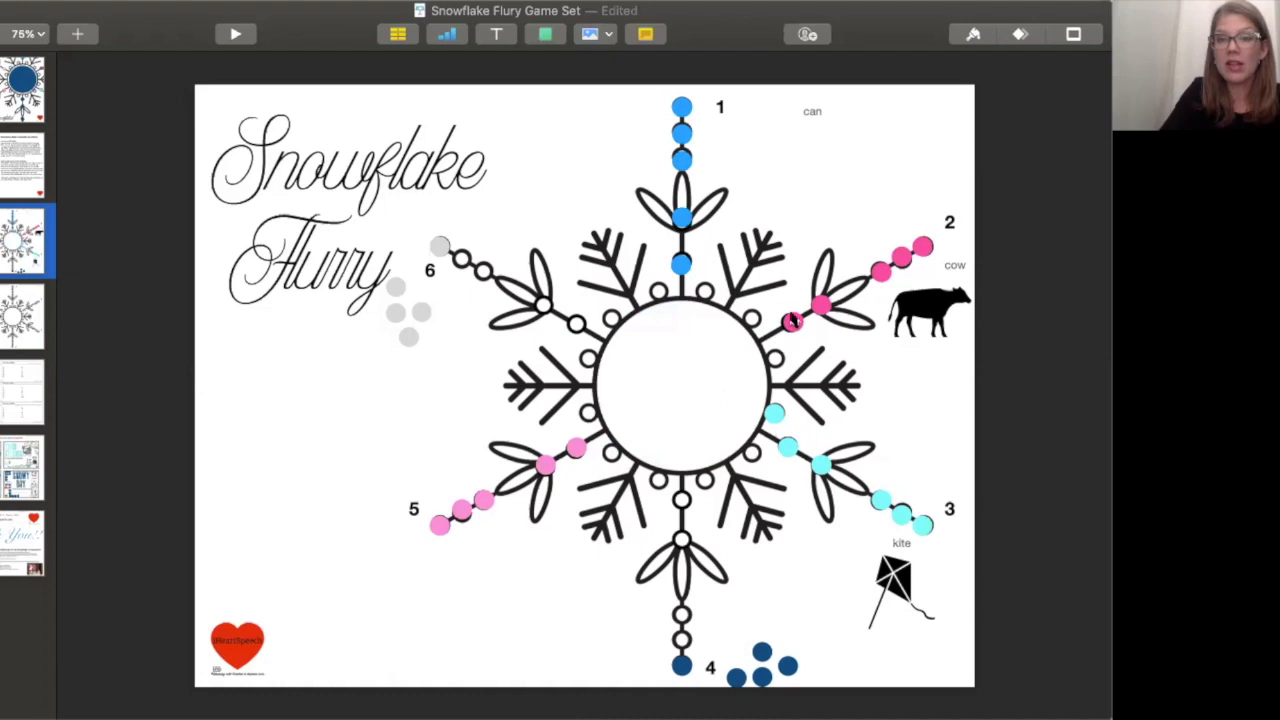
click(797, 323)
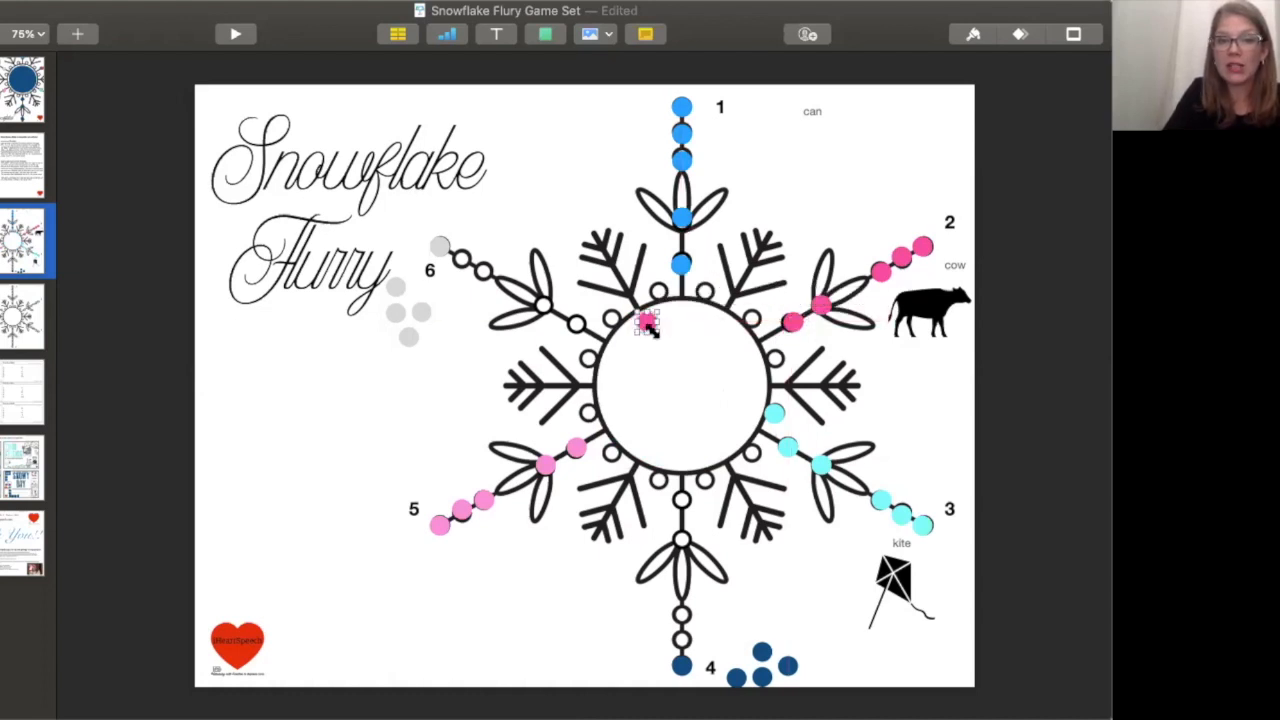
drag(650, 320, 780, 455)
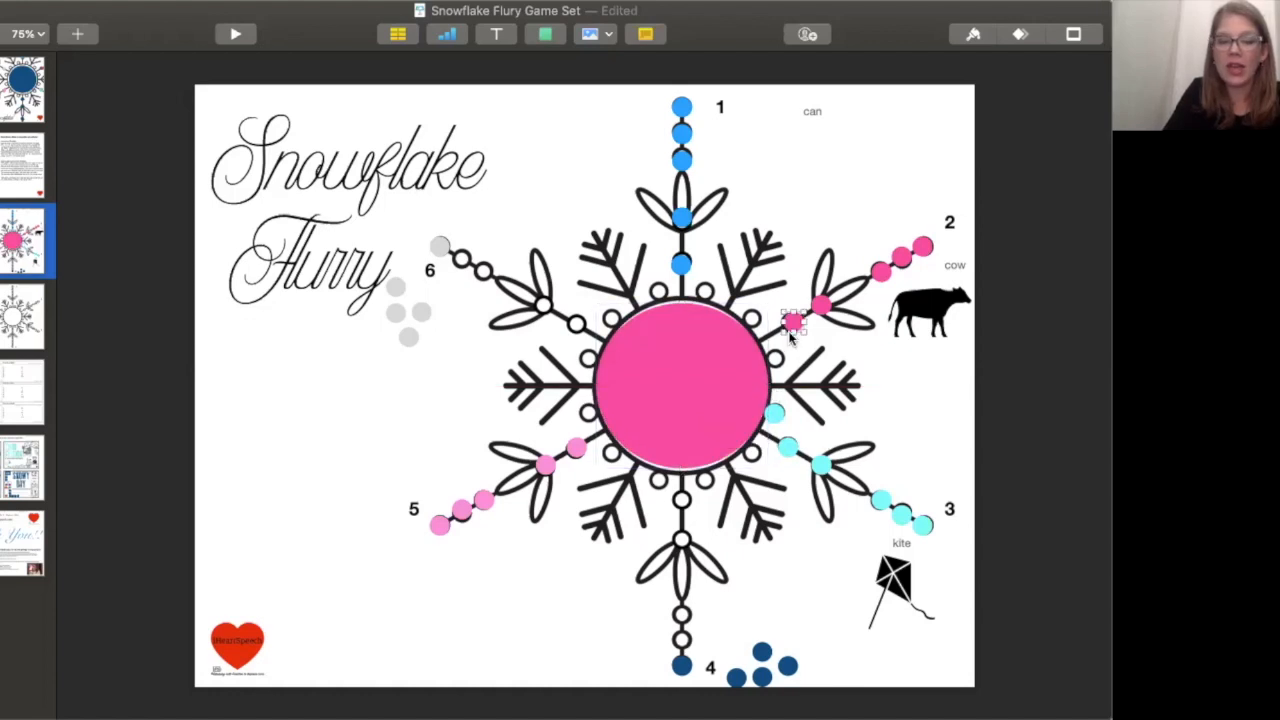
drag(820, 318, 790, 323)
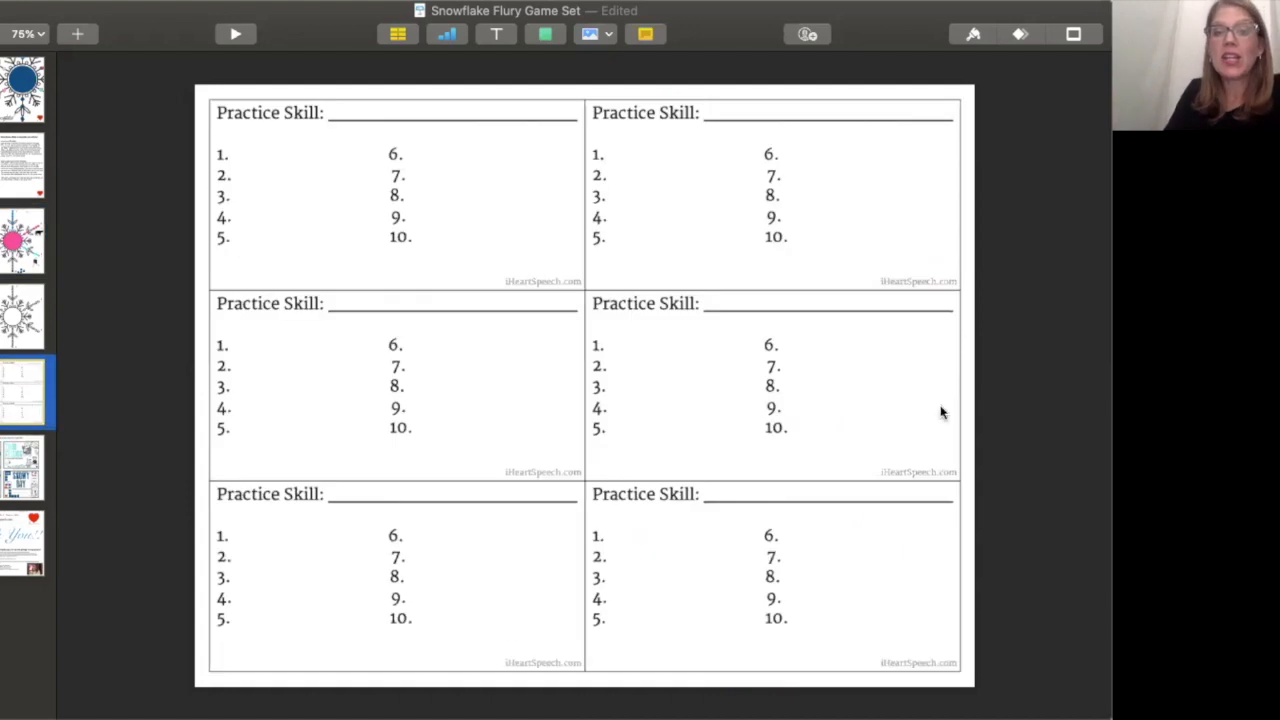
mouse_move(588, 442)
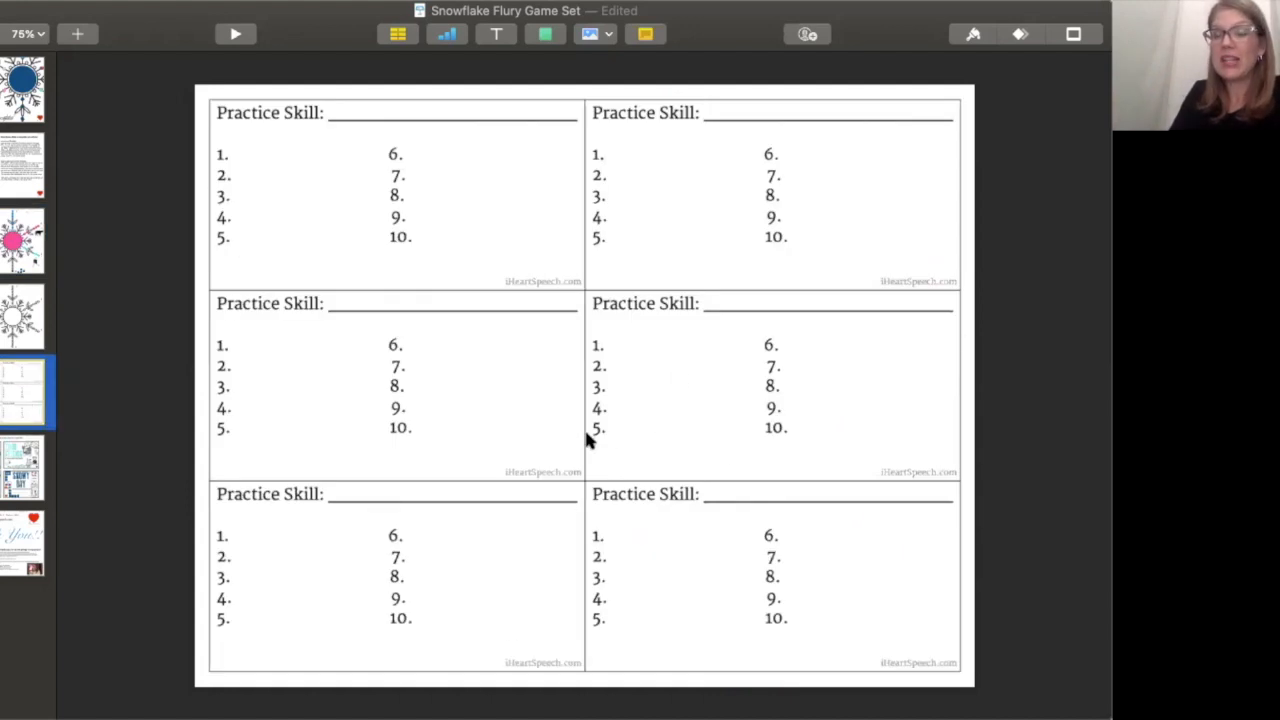
mouse_move(749, 431)
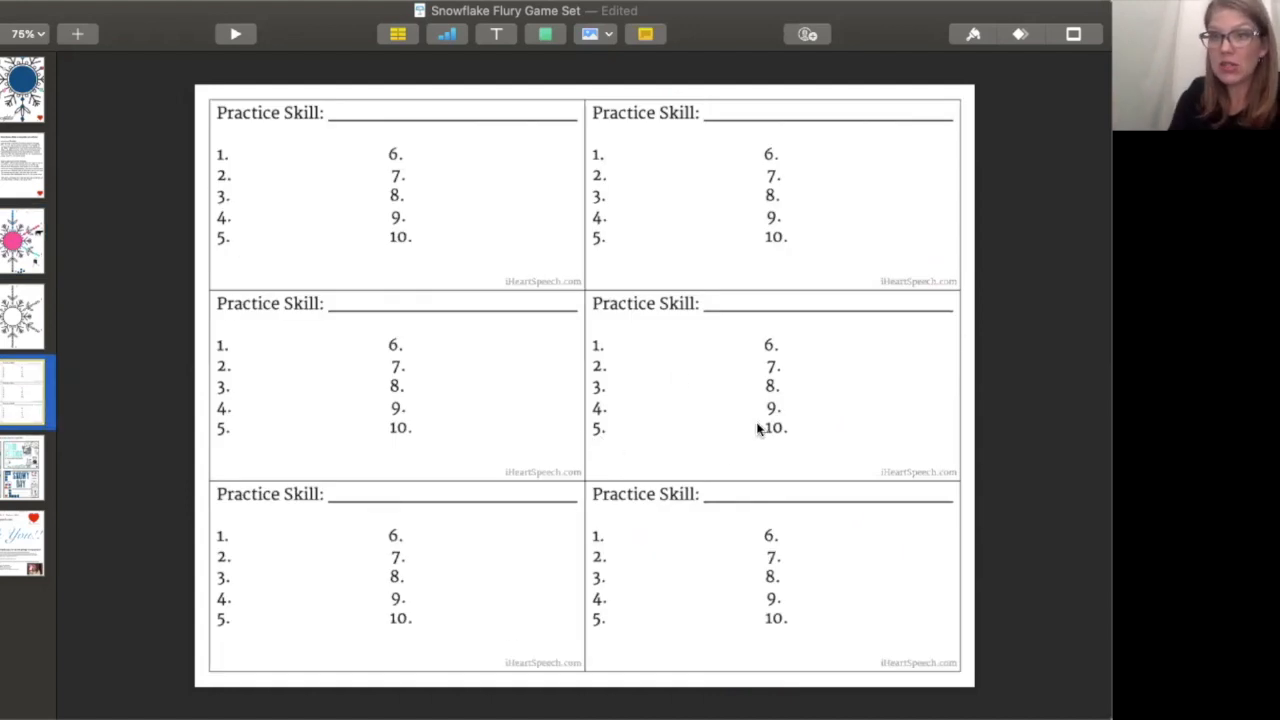
mouse_move(665, 433)
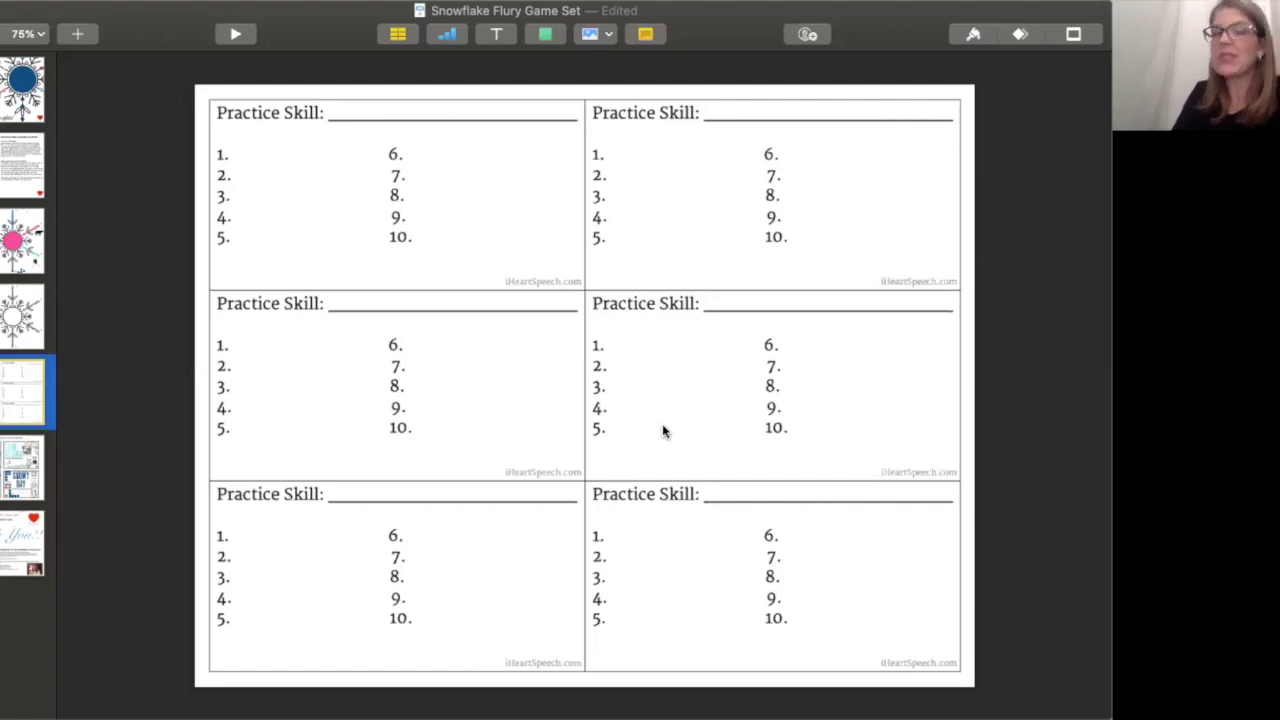
mouse_move(650, 431)
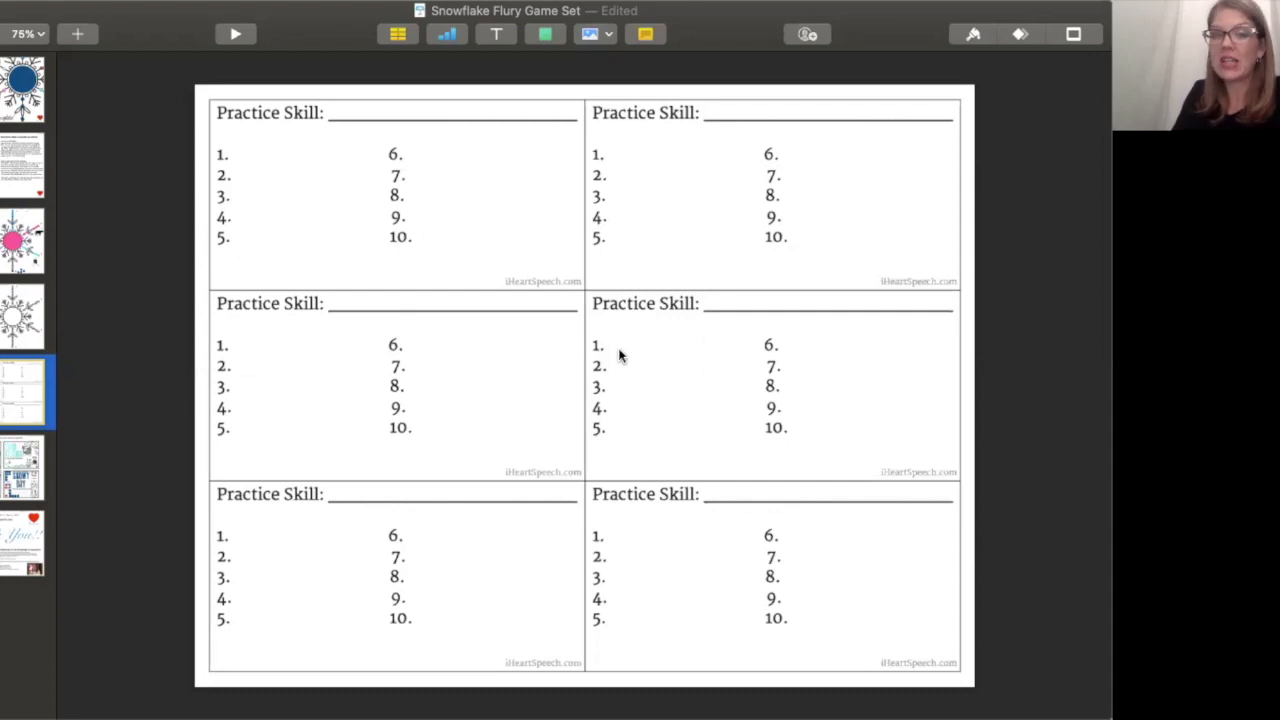
mouse_move(712, 310)
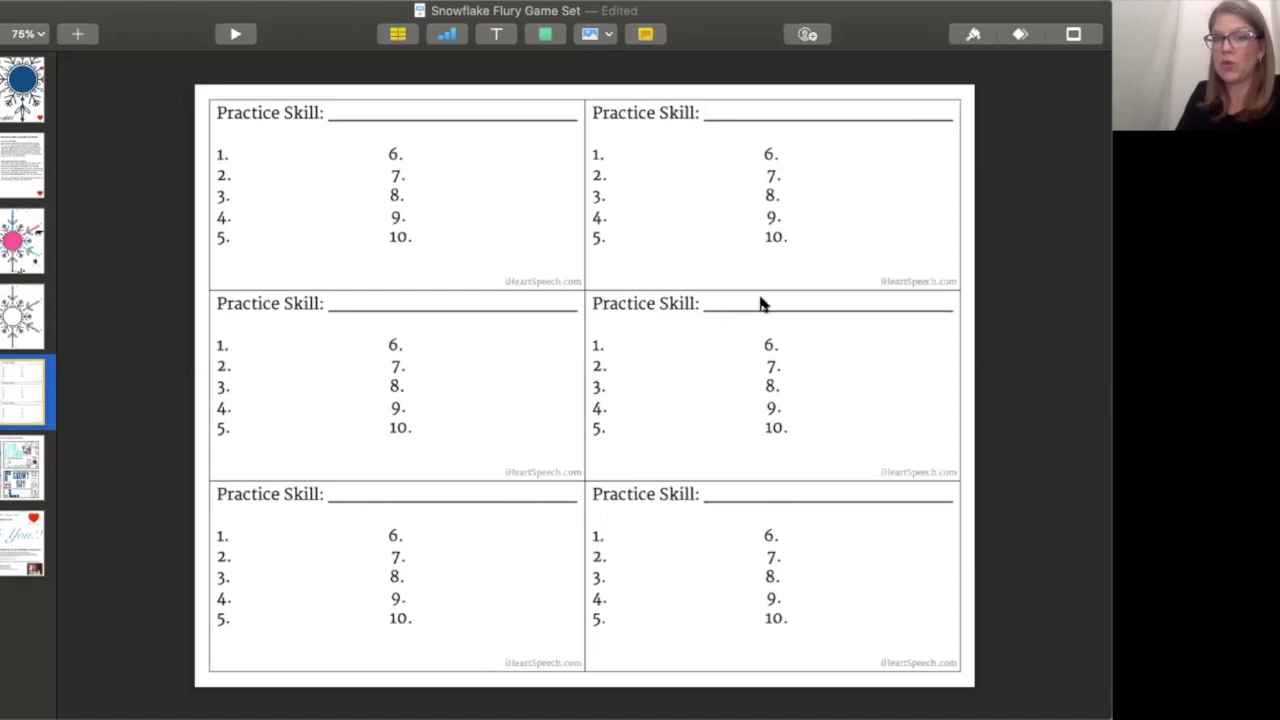
mouse_move(615, 382)
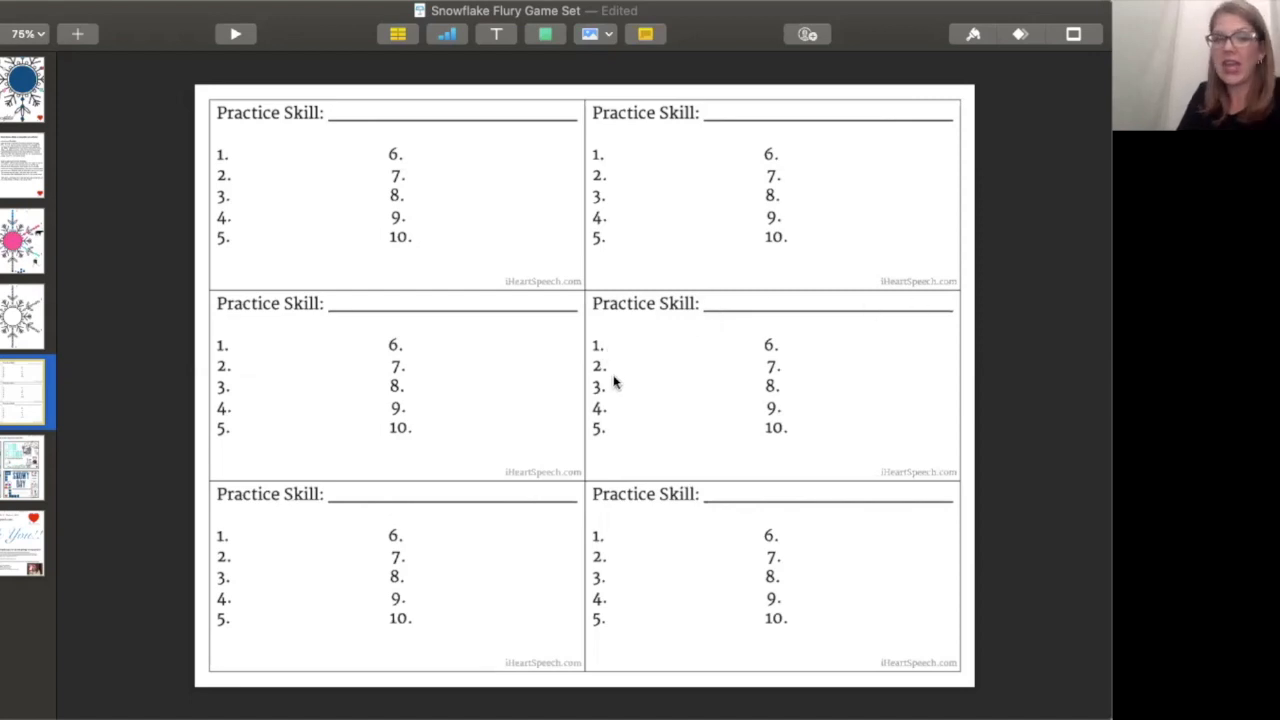
mouse_move(674, 374)
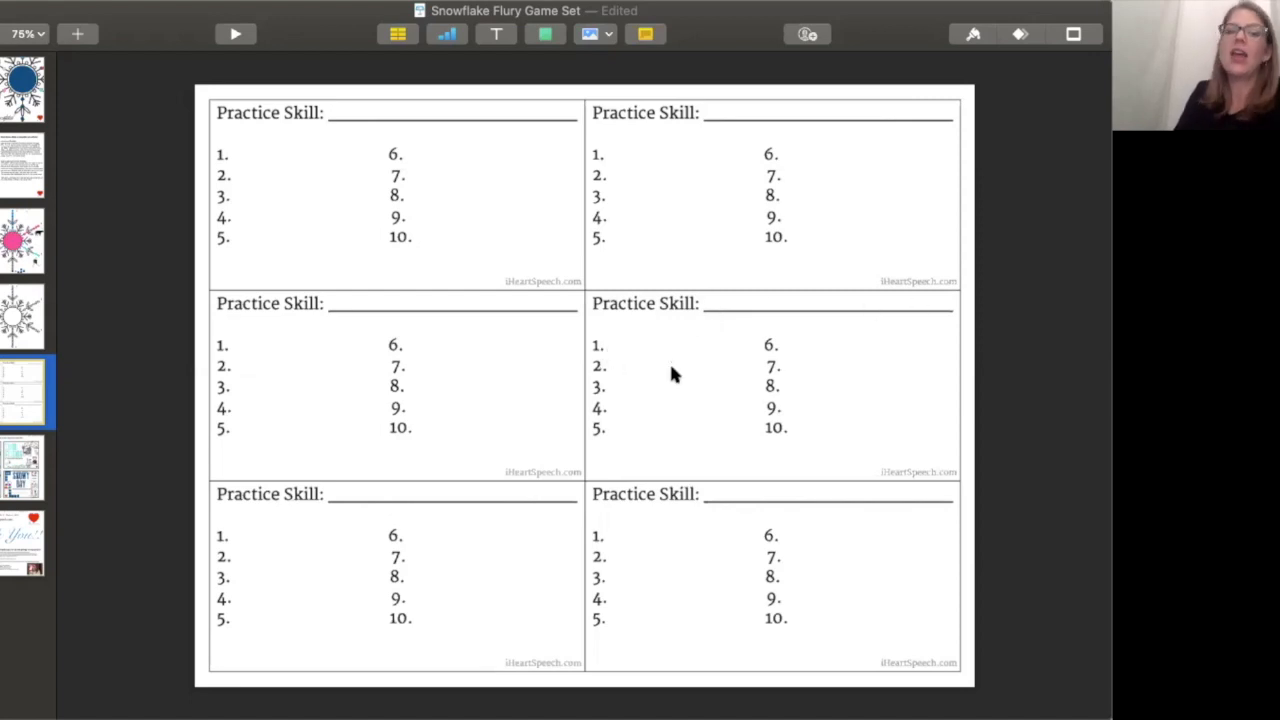
mouse_move(684, 437)
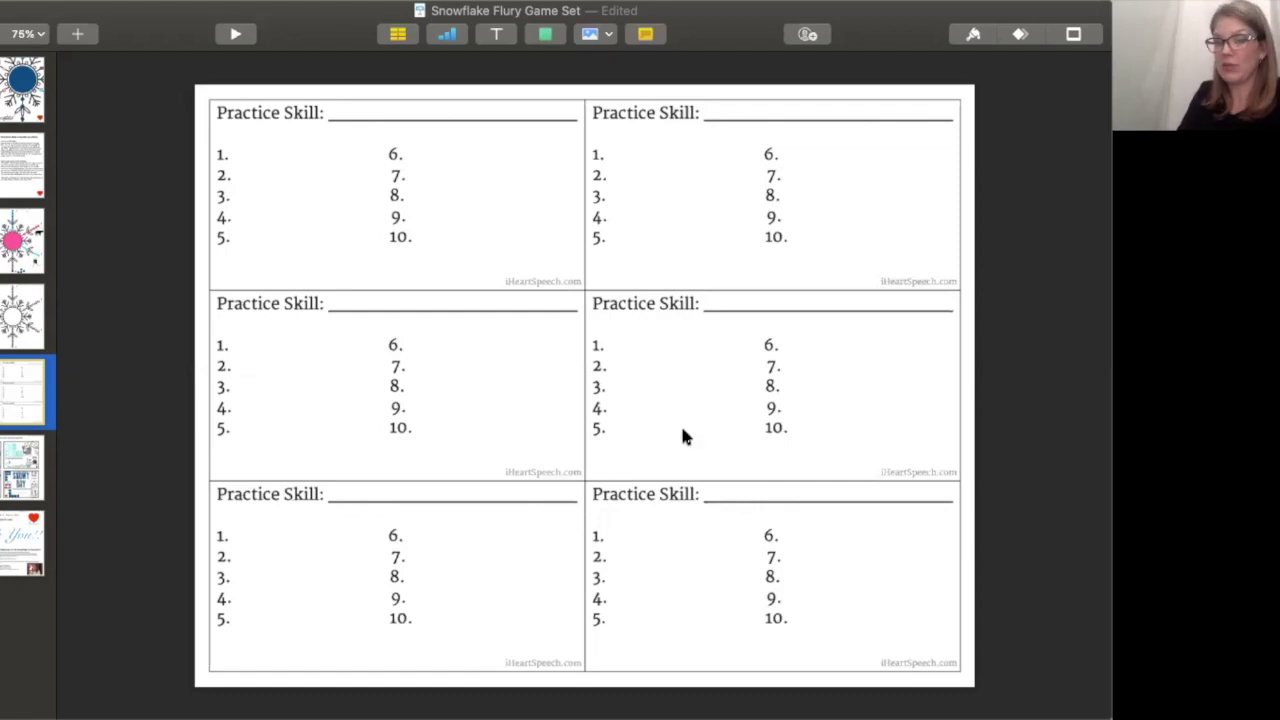
mouse_move(829, 351)
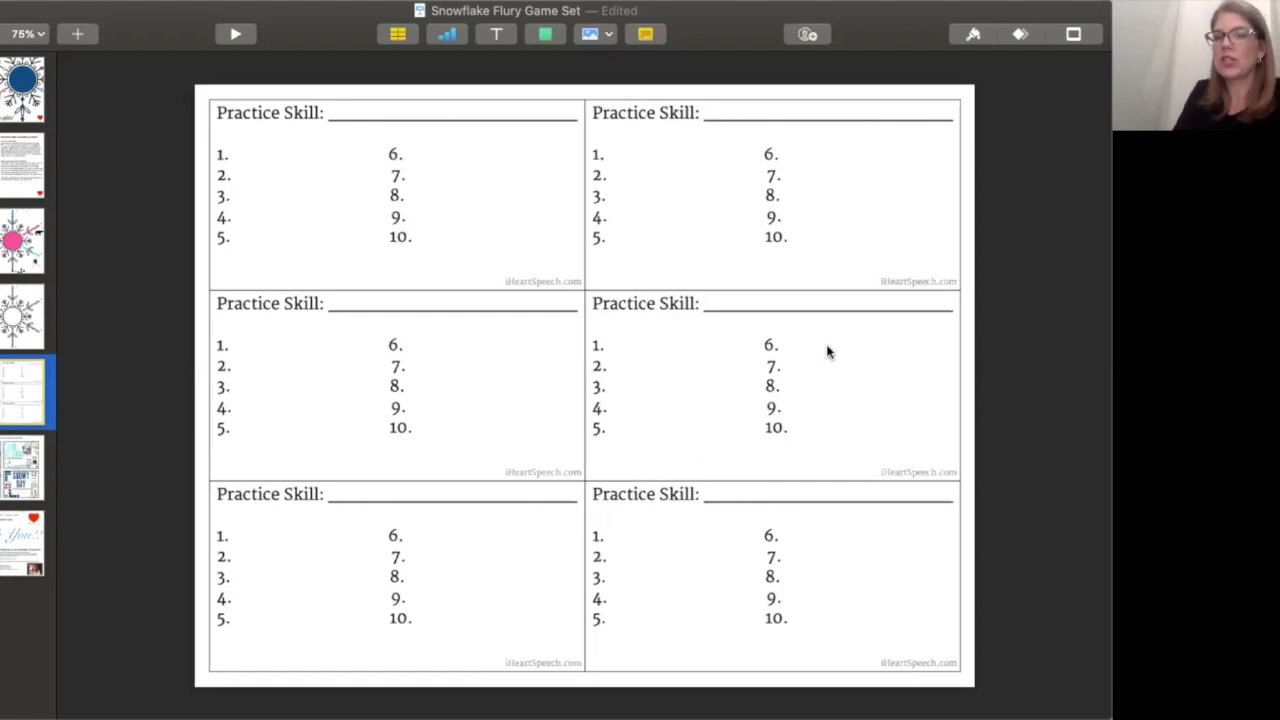
mouse_move(739, 364)
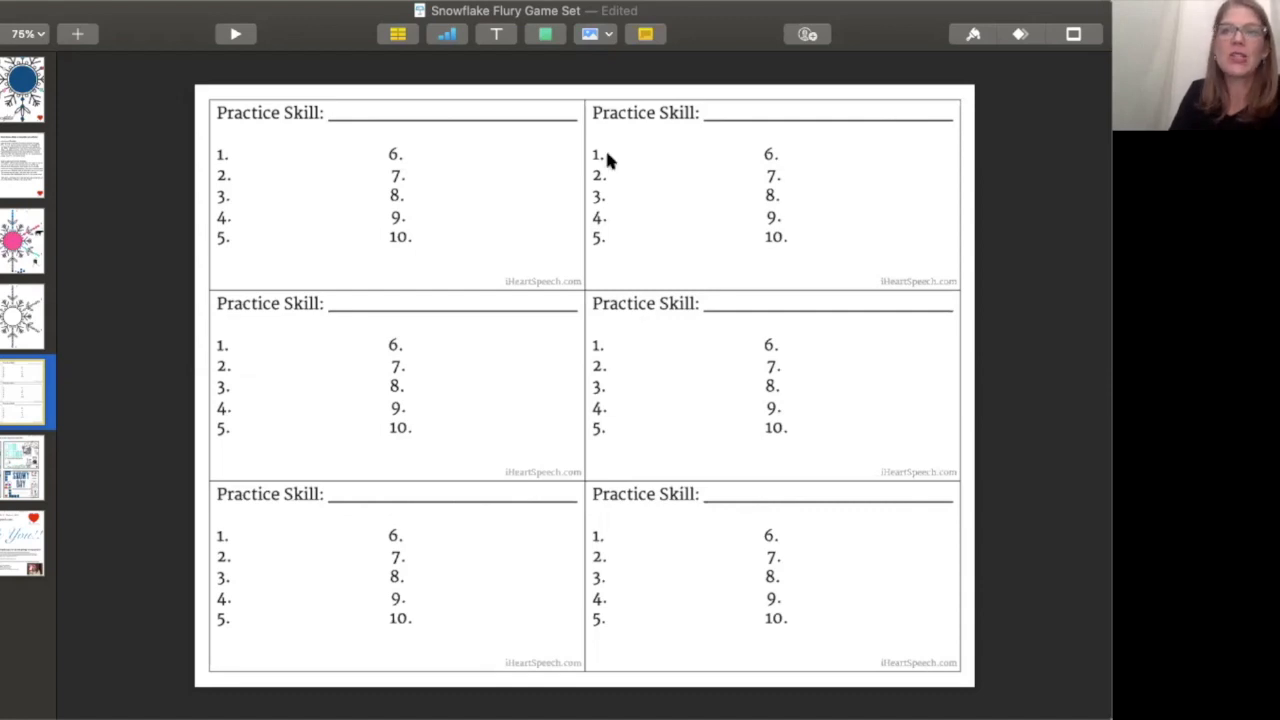
Step: Go back to the Snowflake Flurry title slide via the first thumbnail
click(25, 80)
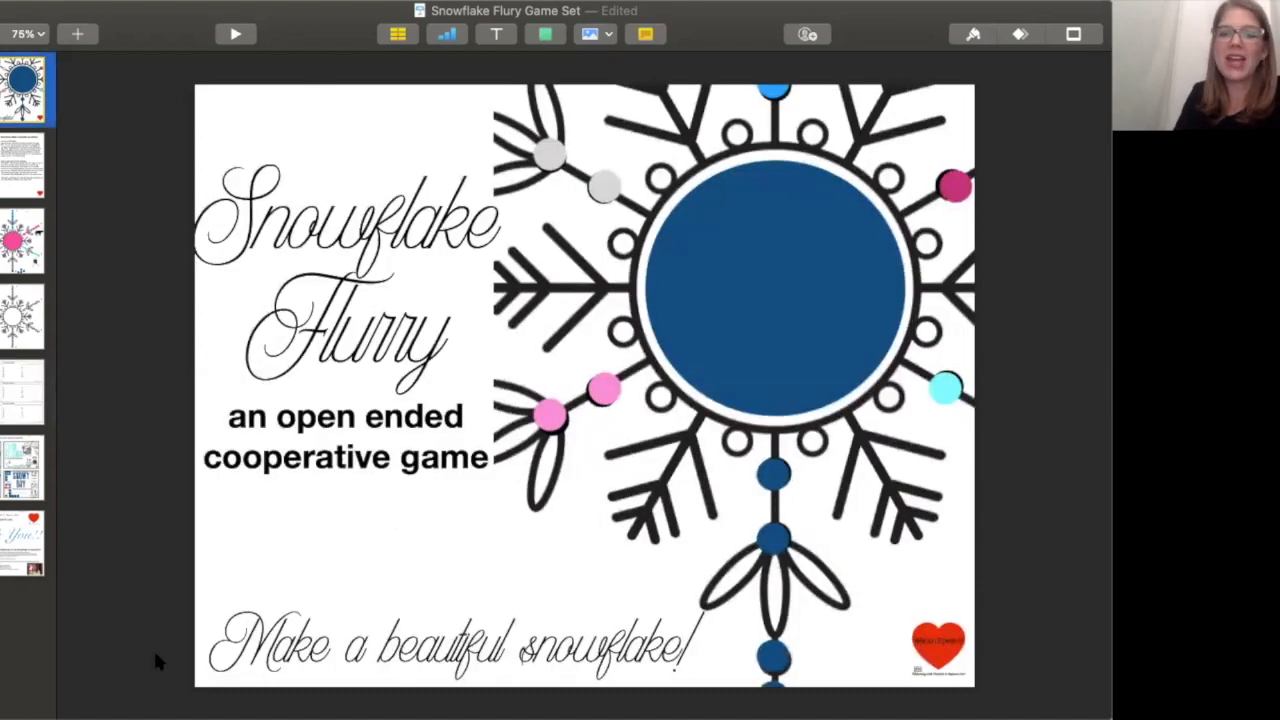